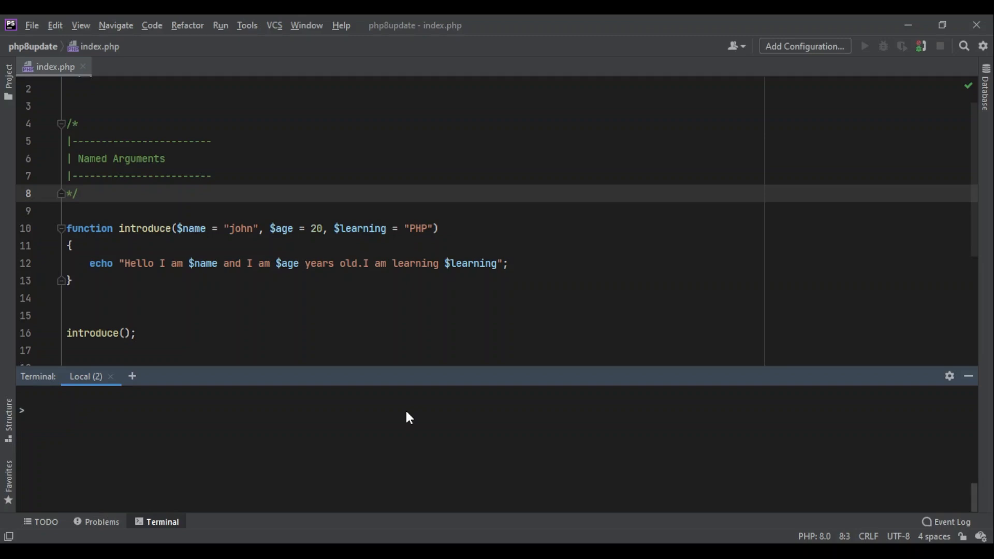
Run php index.php, printing john's default greeting, and place the cursor inside introduce().
text(php index.php)
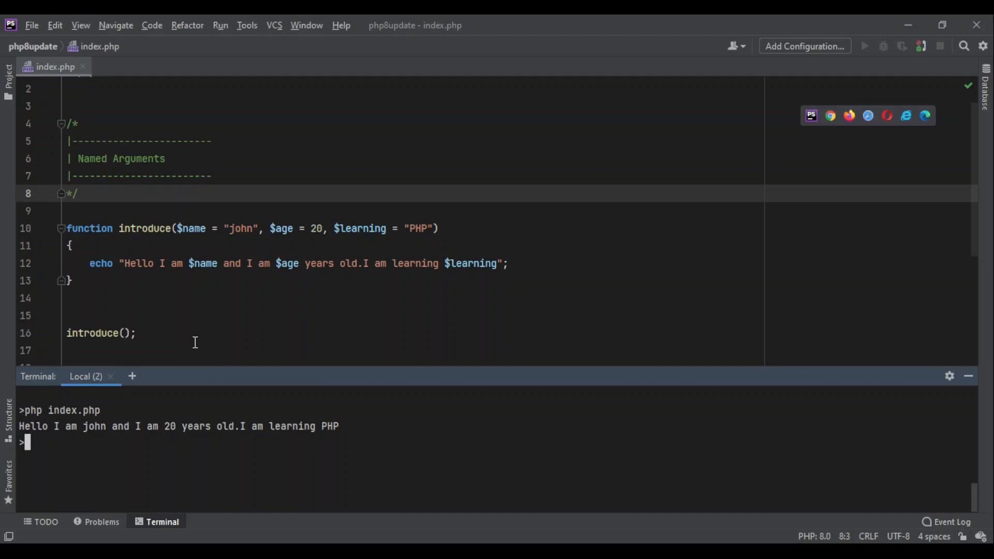
mouse_move(281, 242)
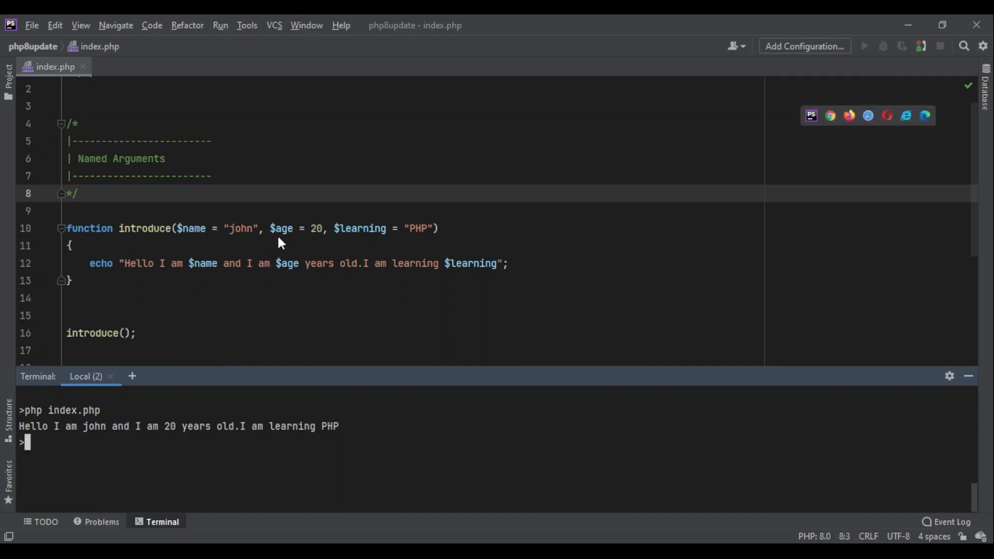
click(132, 333)
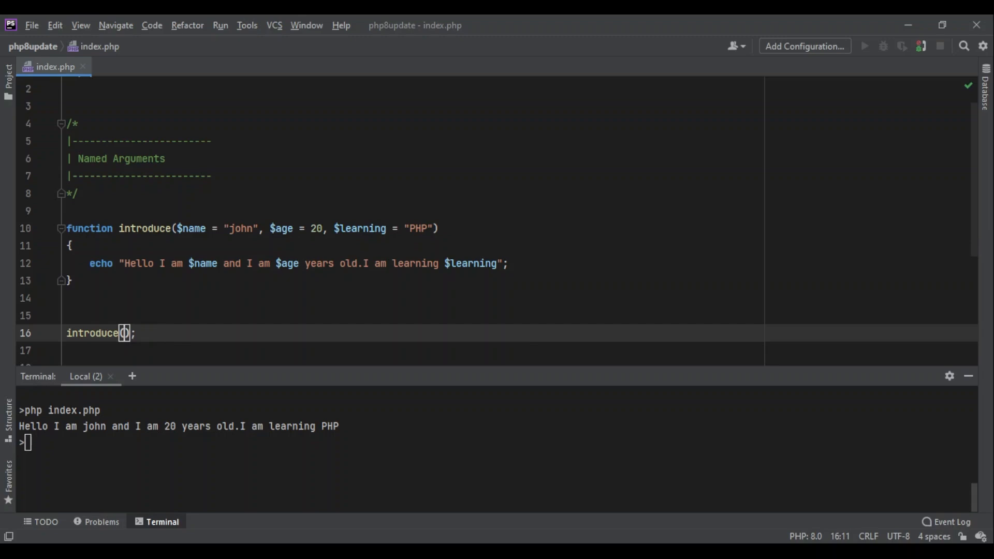
Pass name: "john" and 25 to introduce(), then select "john" to remove it.
text(name: "john")
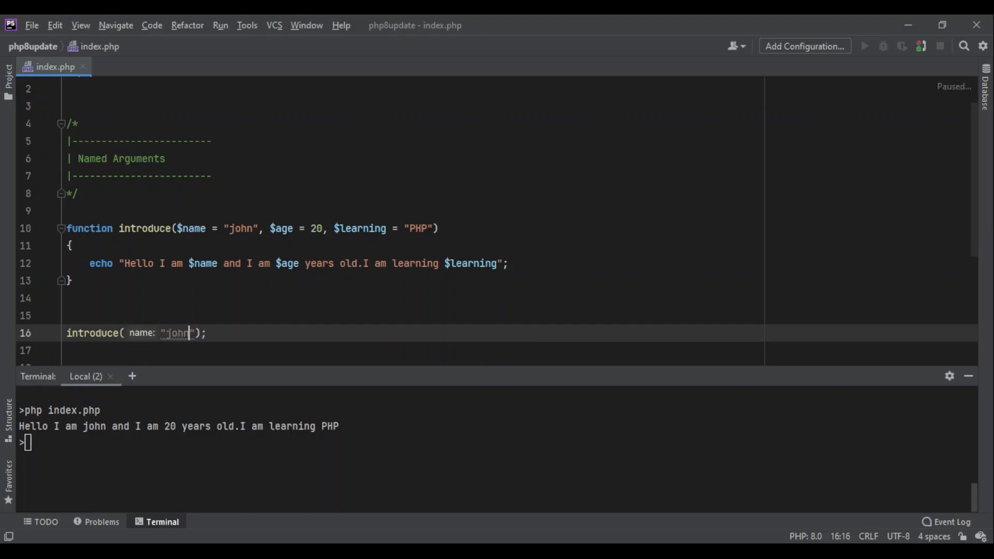
text(, age: 25)
click(497, 442)
text(php index.php)
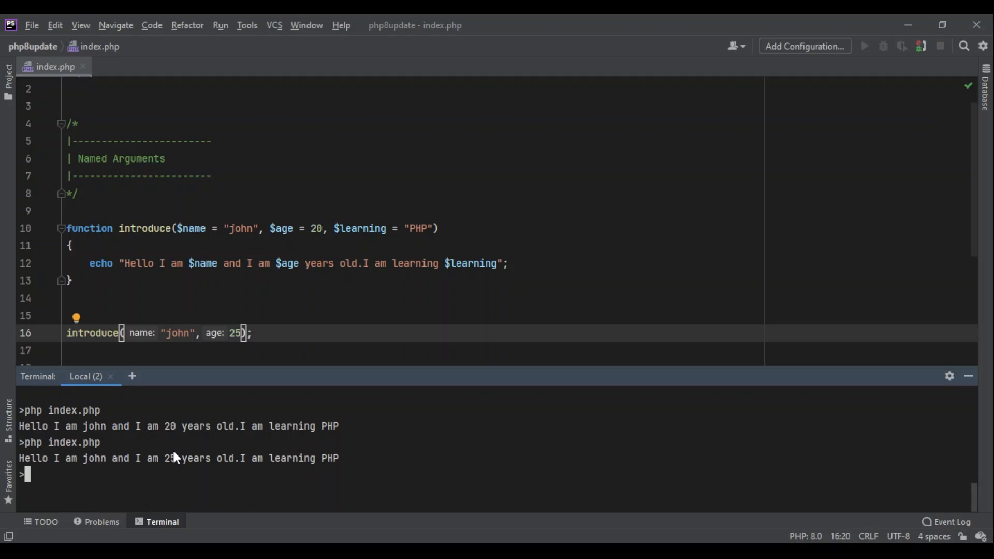
double_click(178, 332)
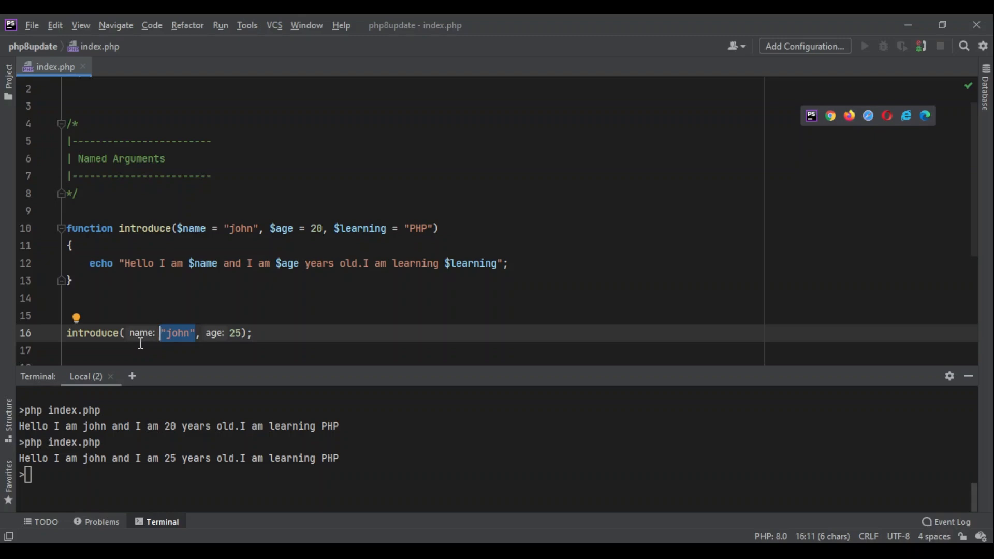
mouse_move(139, 344)
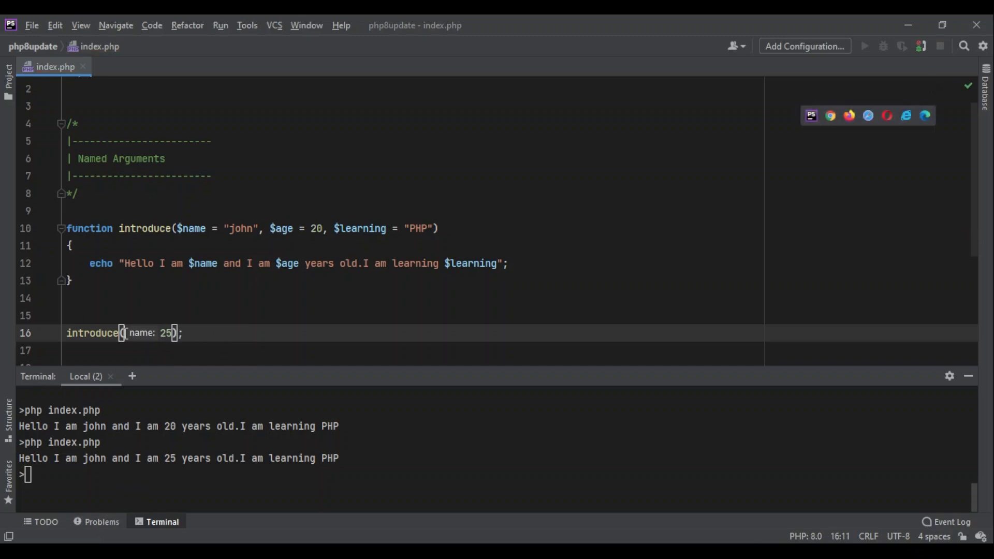
Call introduce with named argument age: 25 and run php8 index.php, printing 25 years old.
text(age:)
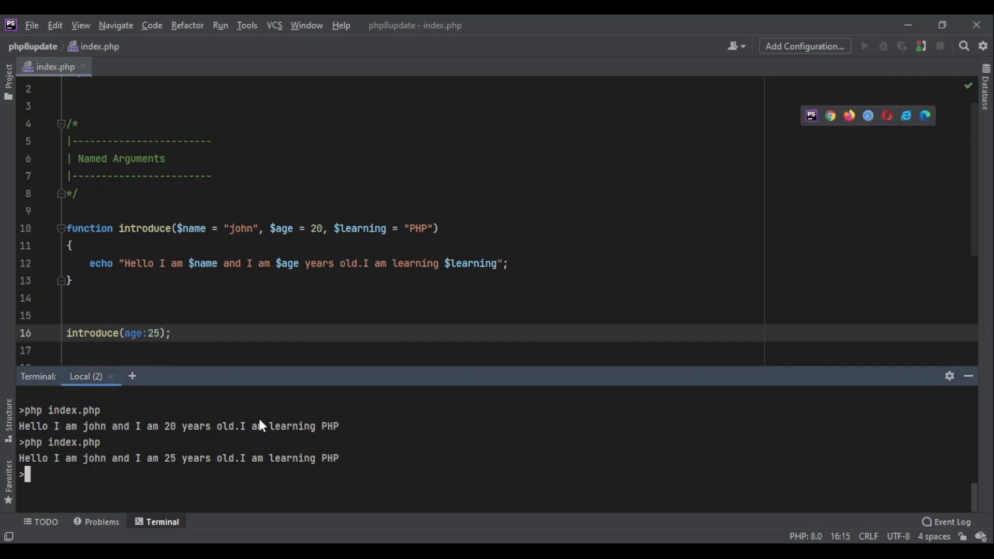
text(php)
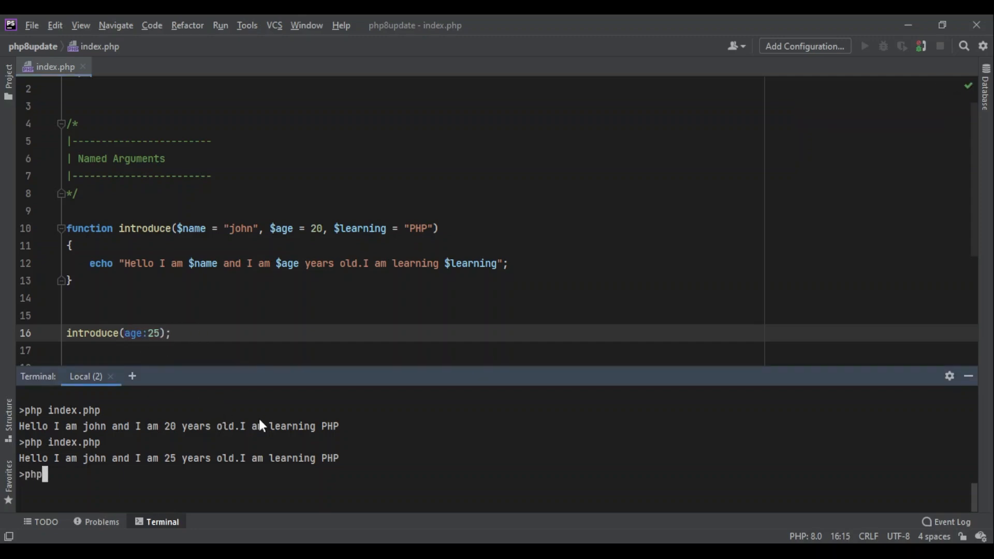
text(8 index)
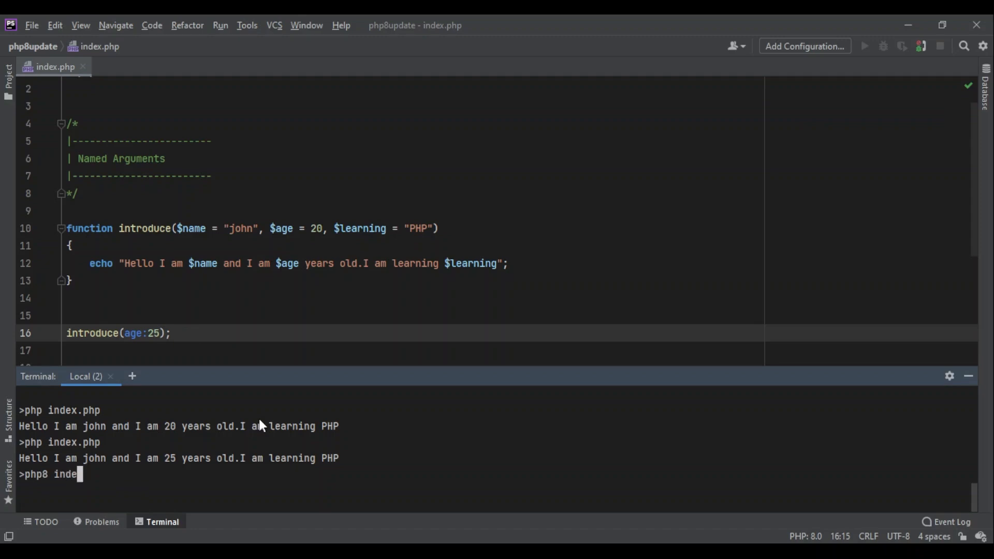
key(Return)
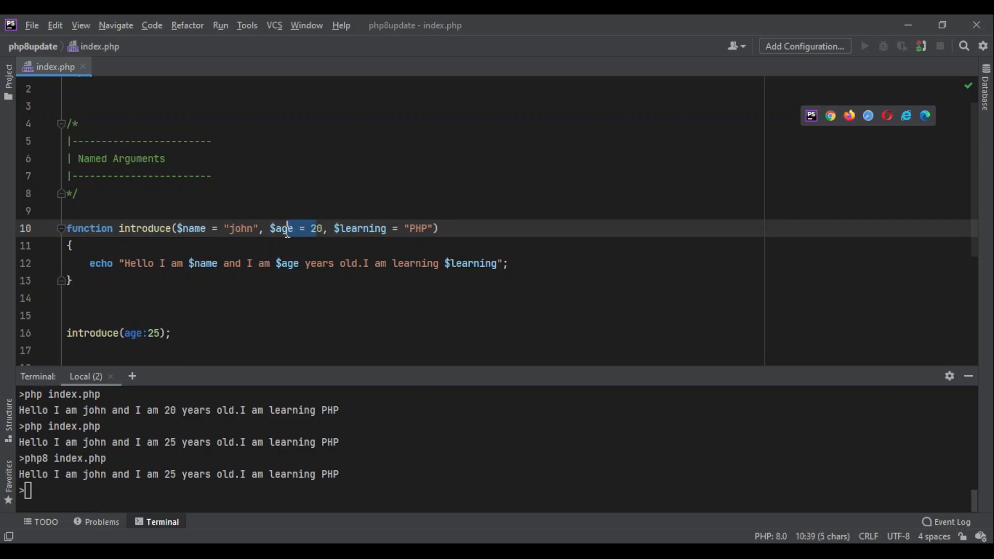
click(170, 332)
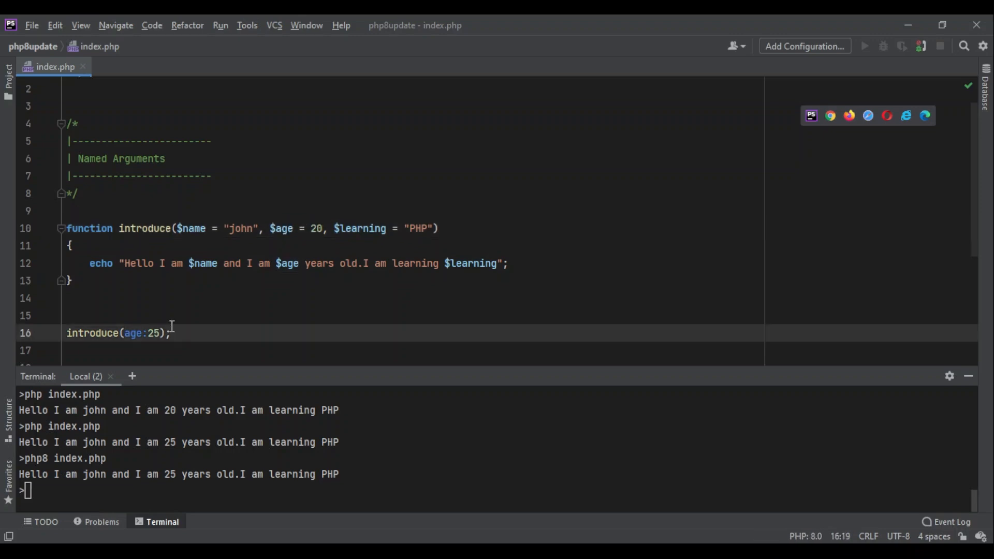
double_click(134, 333)
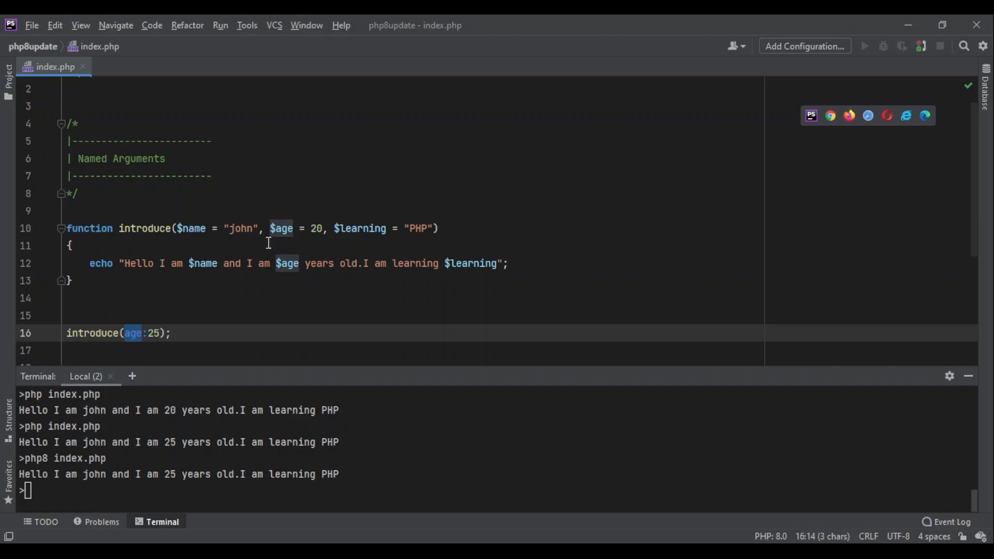
click(281, 228)
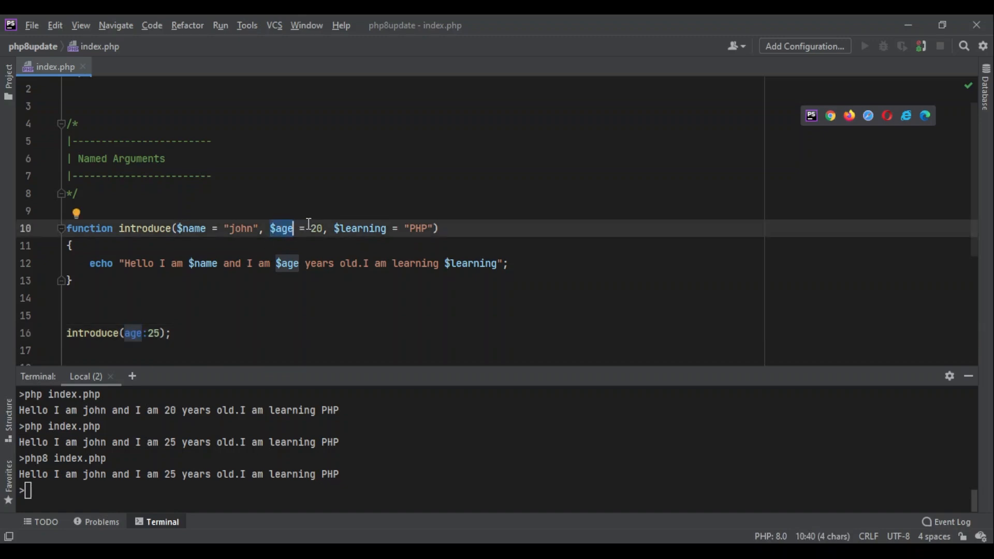
click(133, 333)
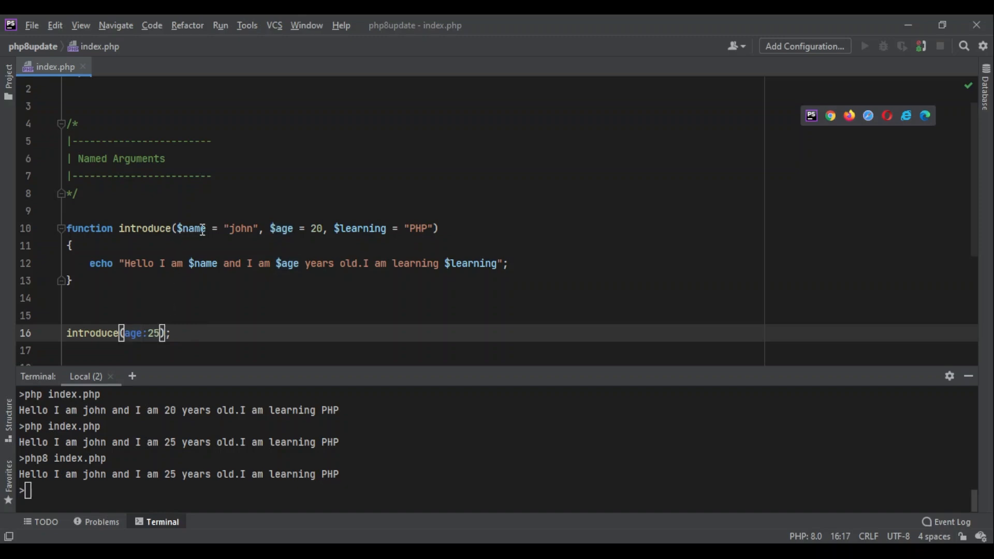
mouse_move(211, 314)
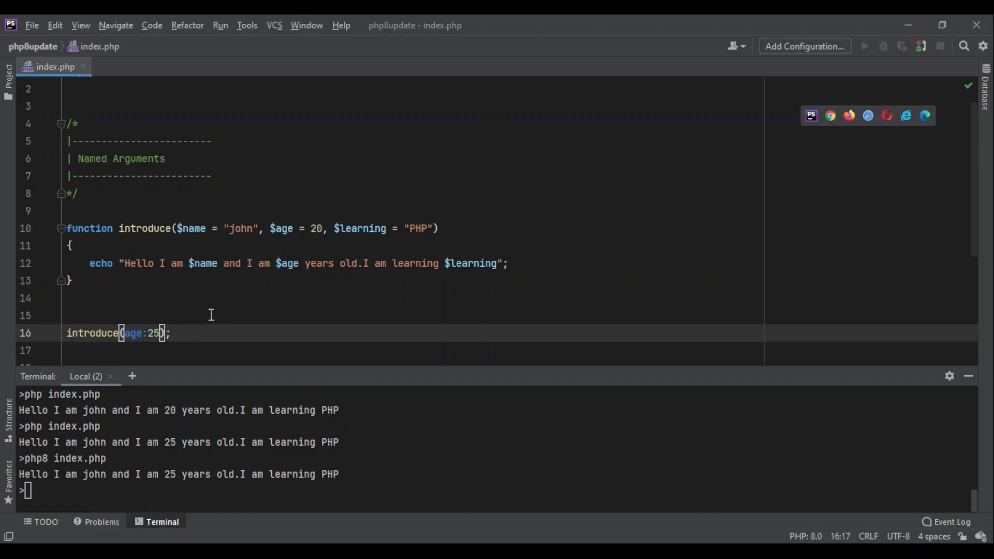
Add the named argument learning: "python" and run php8 index.php, printing learning python.
text(,l)
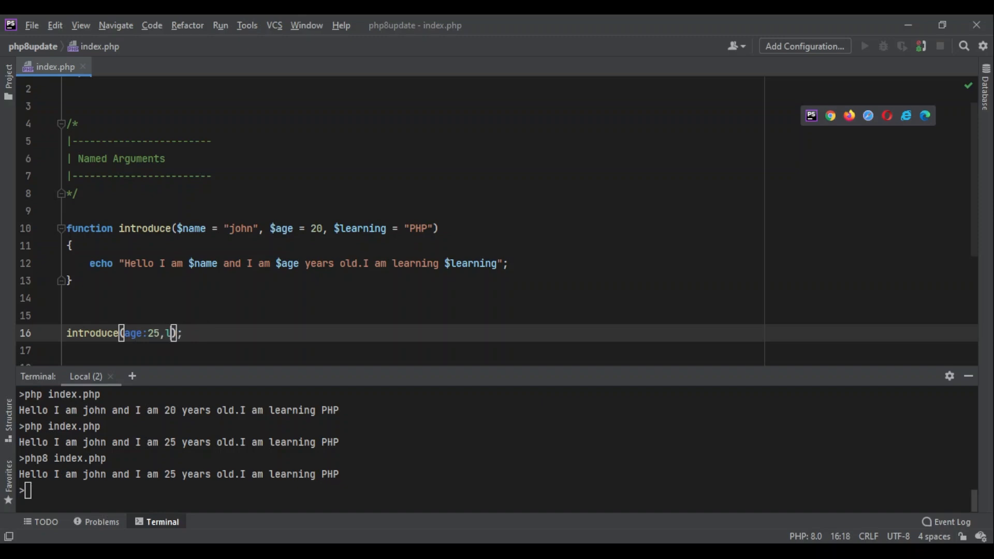
text(earning: "python)
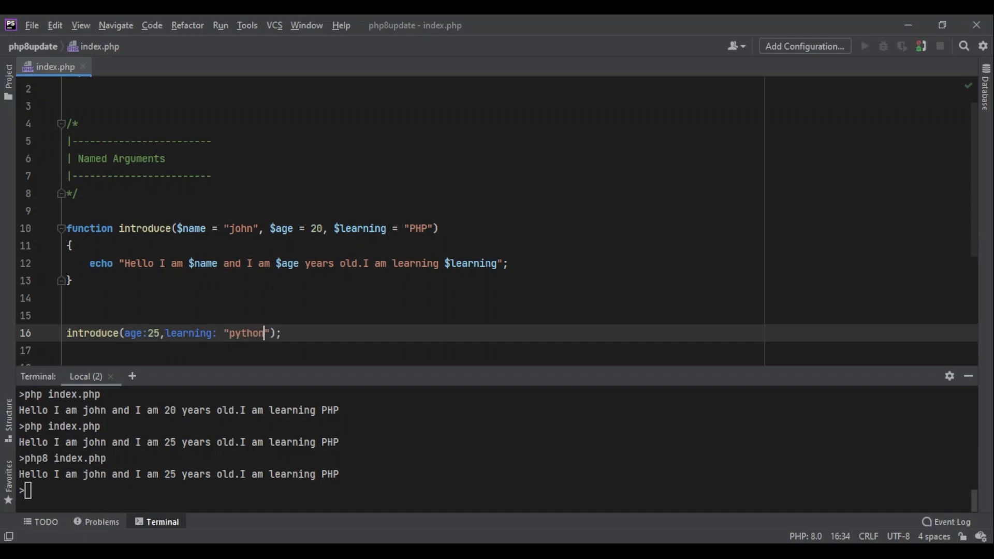
text(php8 index.php)
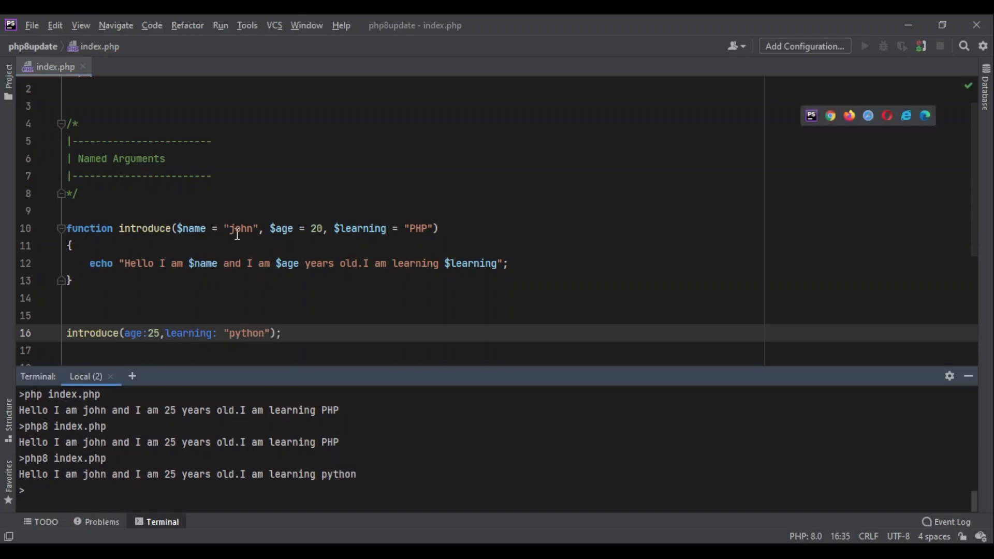
mouse_move(211, 478)
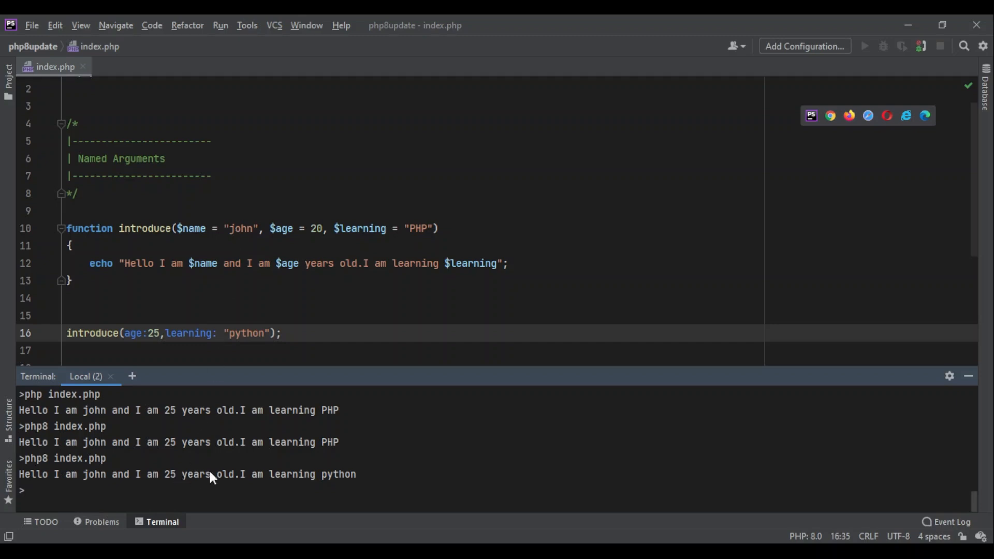
mouse_move(329, 476)
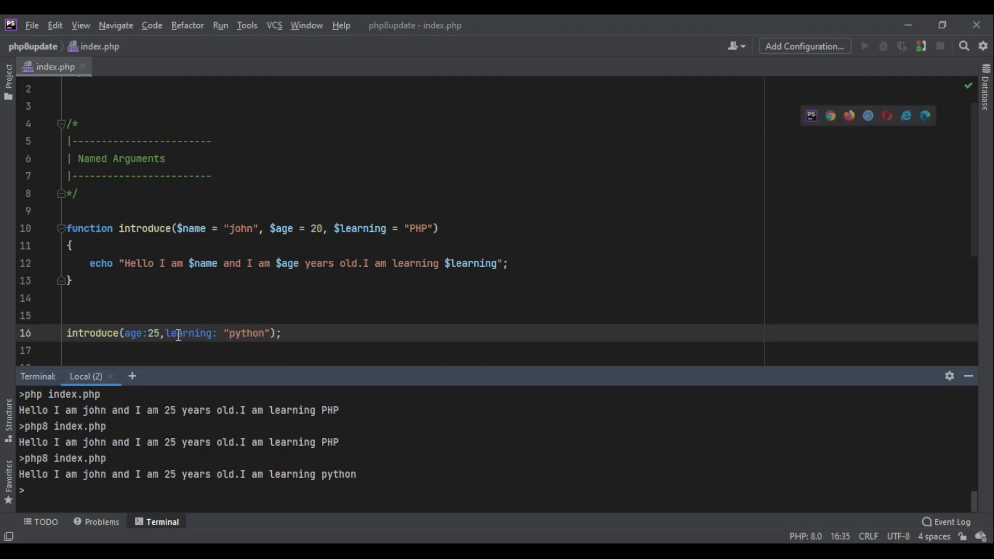
mouse_move(326, 217)
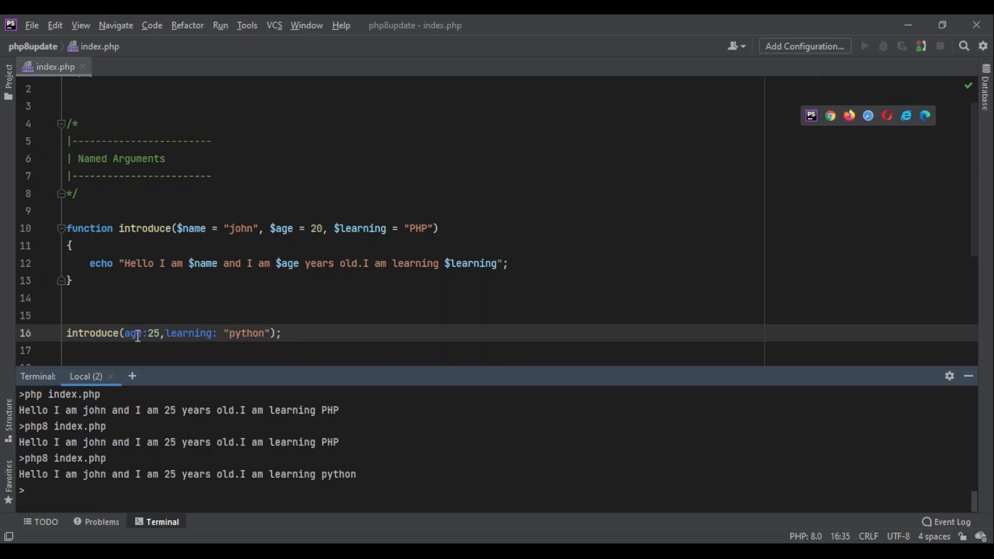
mouse_move(203, 324)
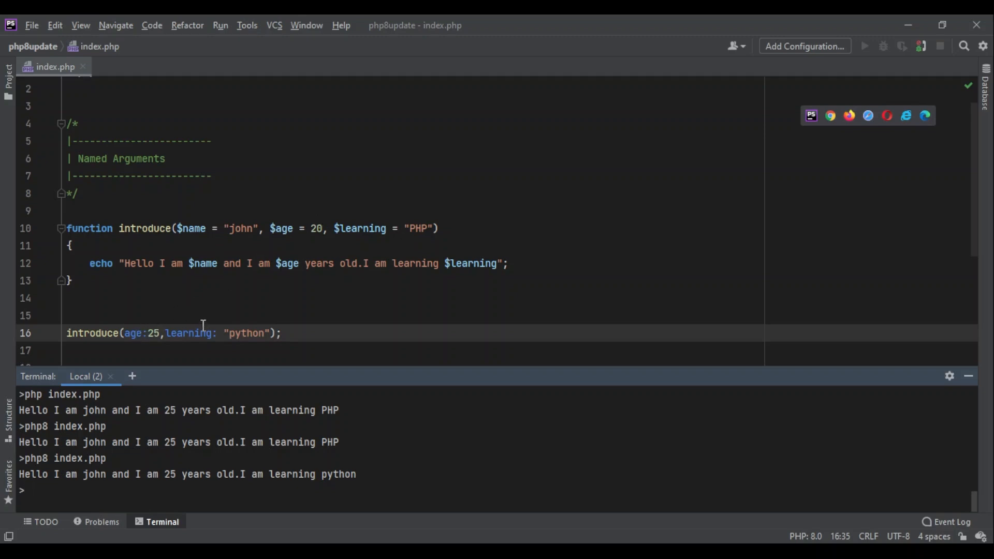
Select the learning argument and move it before age, confirming the run still prints python.
double_click(188, 332)
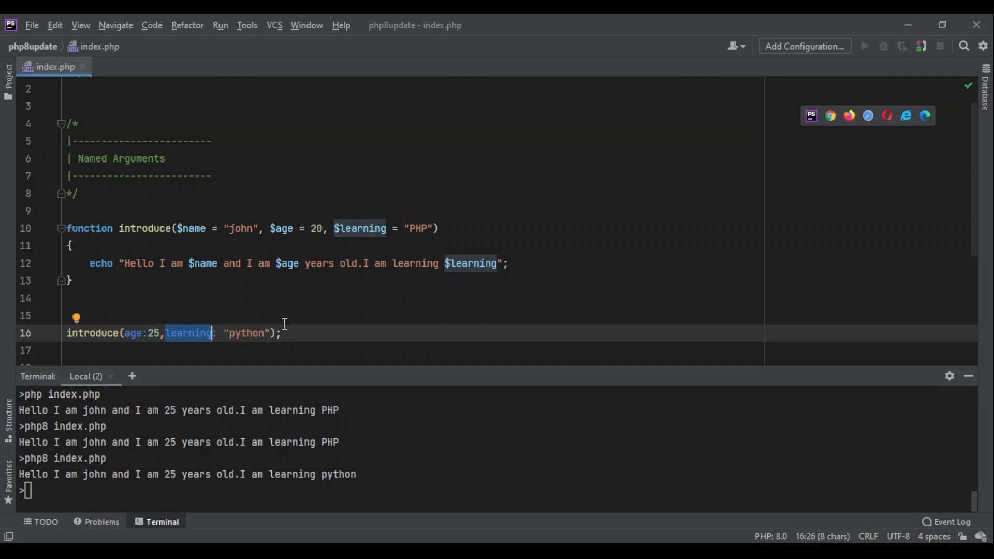
key(Backspace)
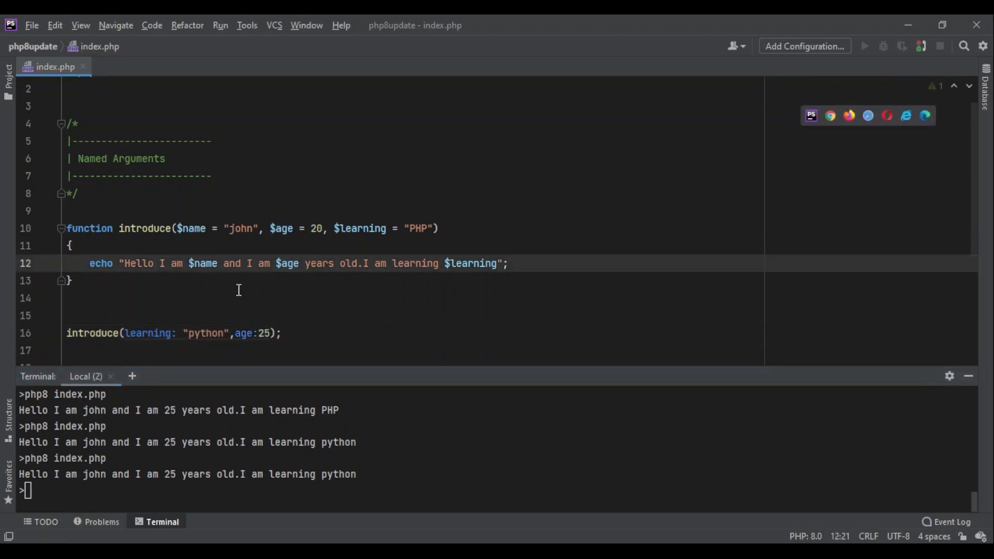
mouse_move(234, 298)
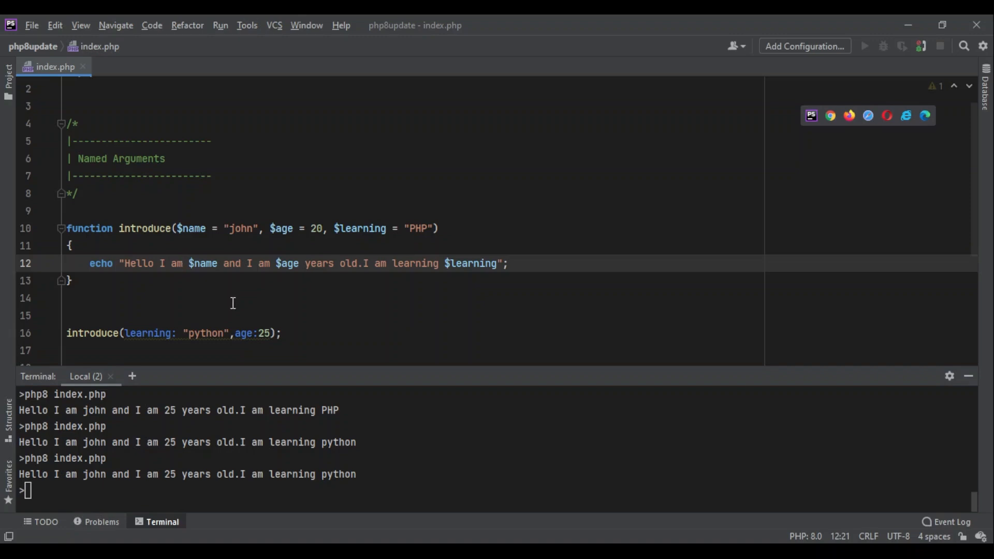
mouse_move(226, 313)
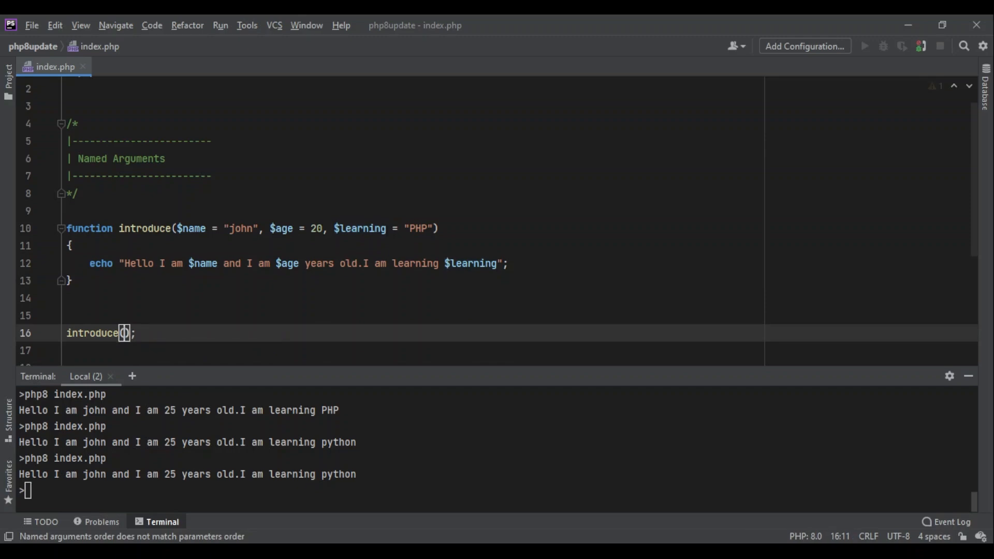
Call introduce with name: "amir", learning: "docker" and run it, printing amir learning docker.
text(name: "amir",)
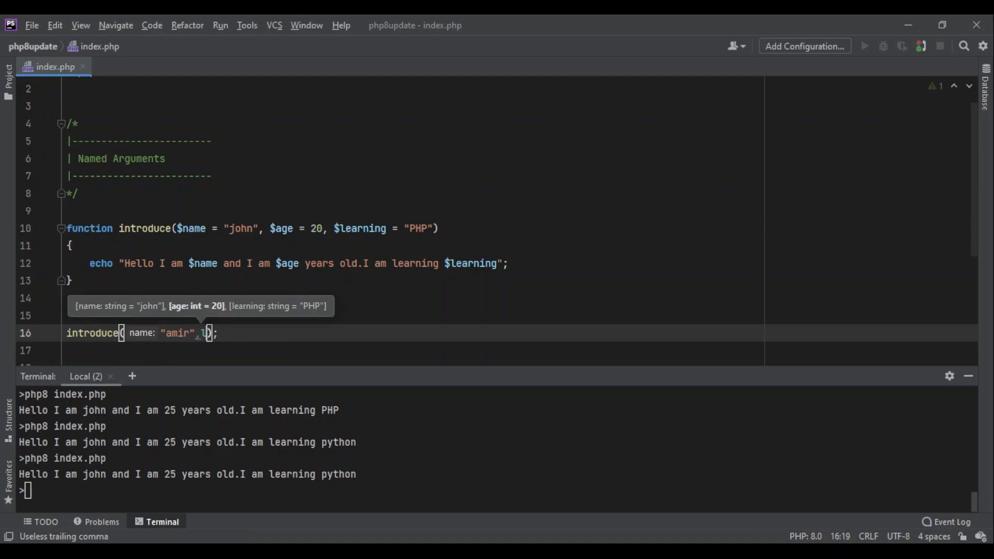
text(learning:")
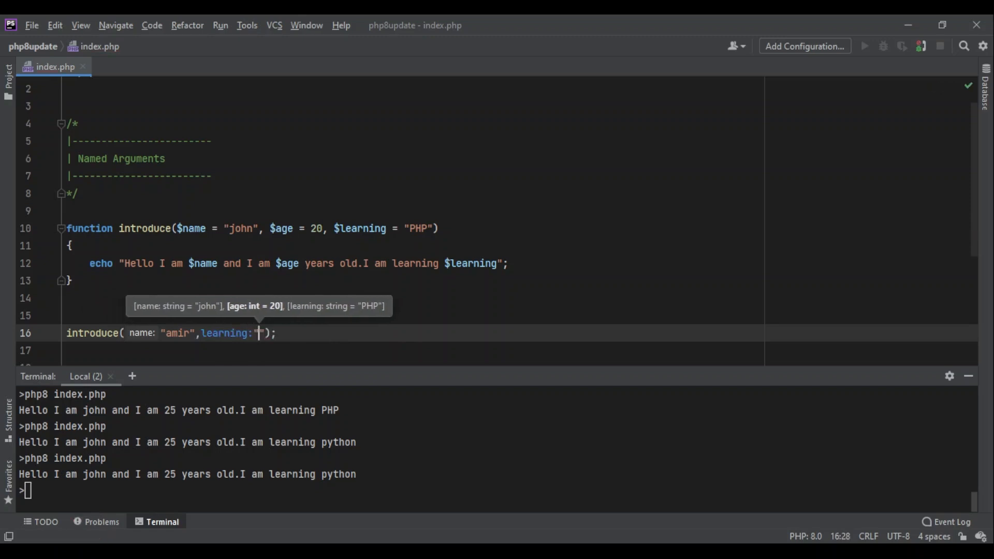
text(docker)
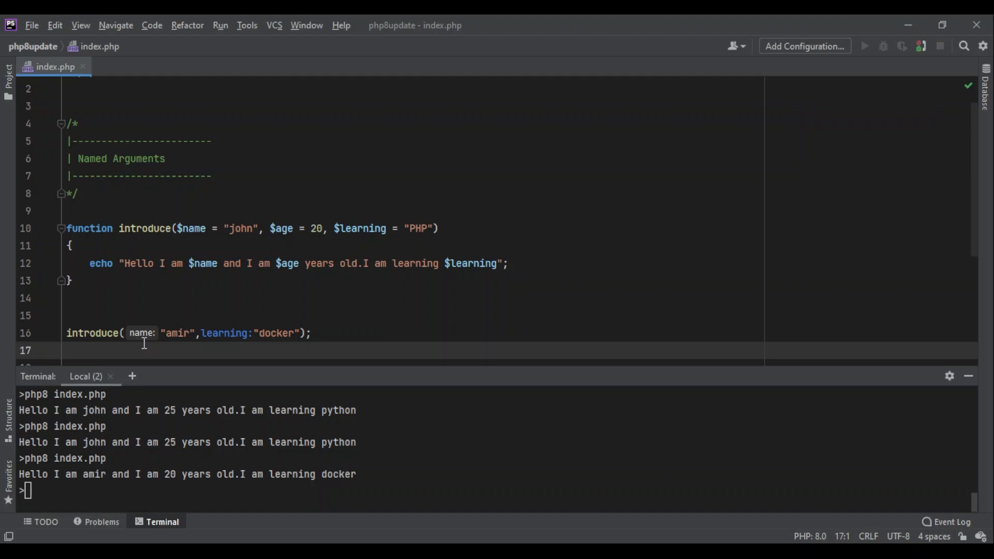
click(67, 350)
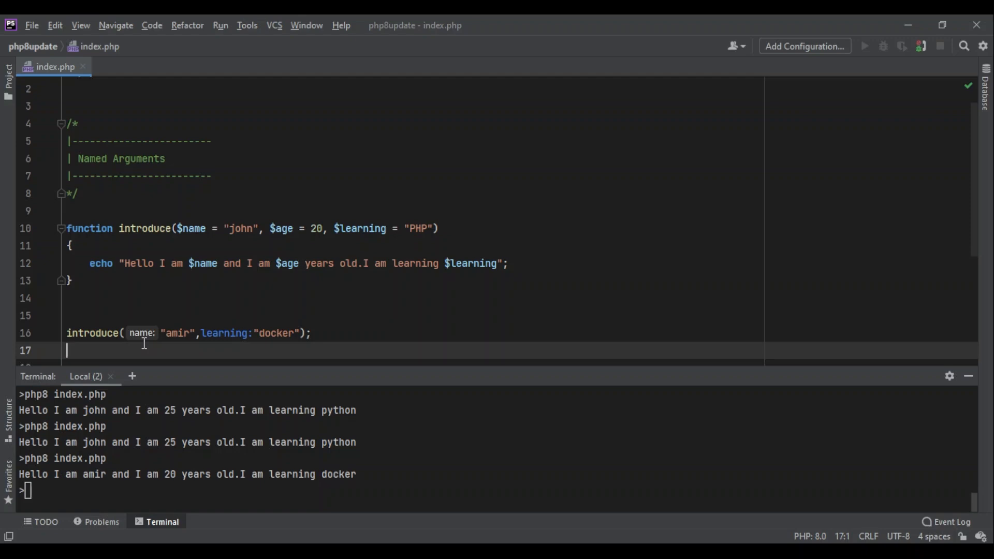